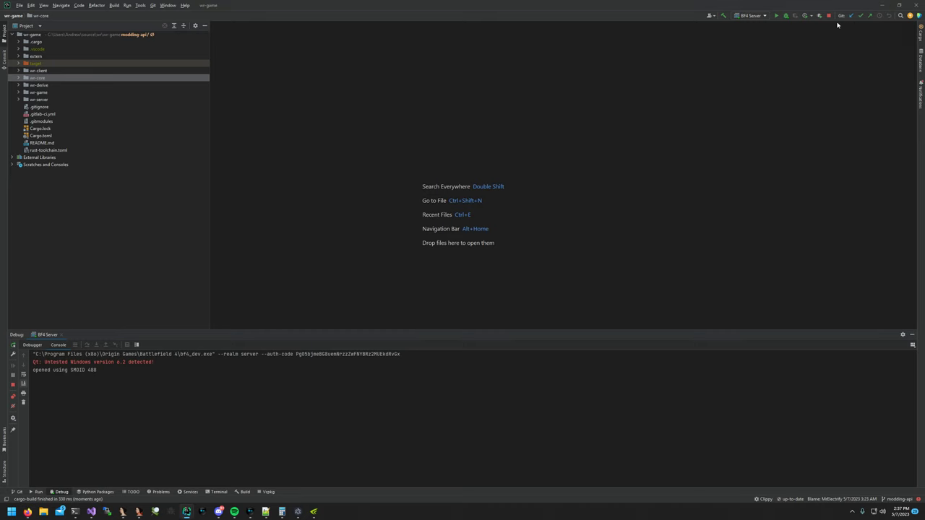
- Run the BF4 client configuration while the Rust mod server stays running
{"action": "left_click", "coordinate": [751, 14]}
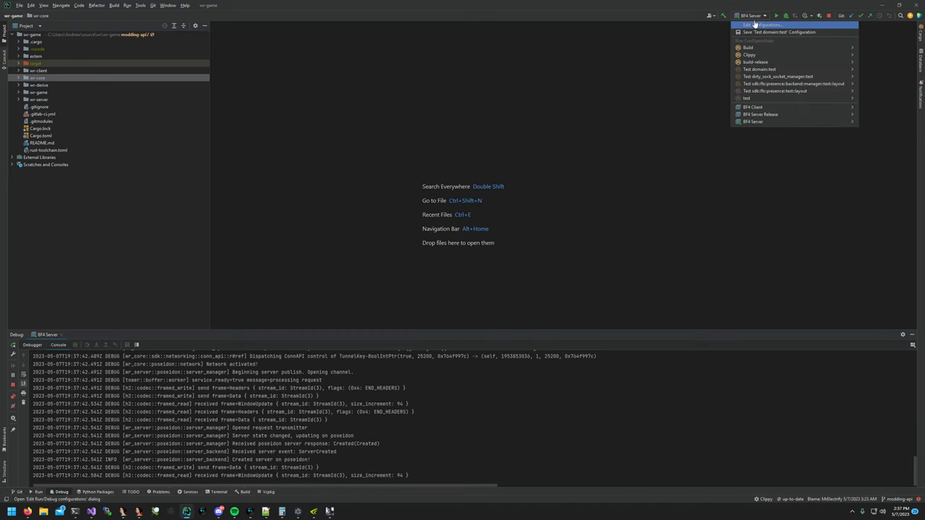
{"action": "left_click", "coordinate": [768, 24]}
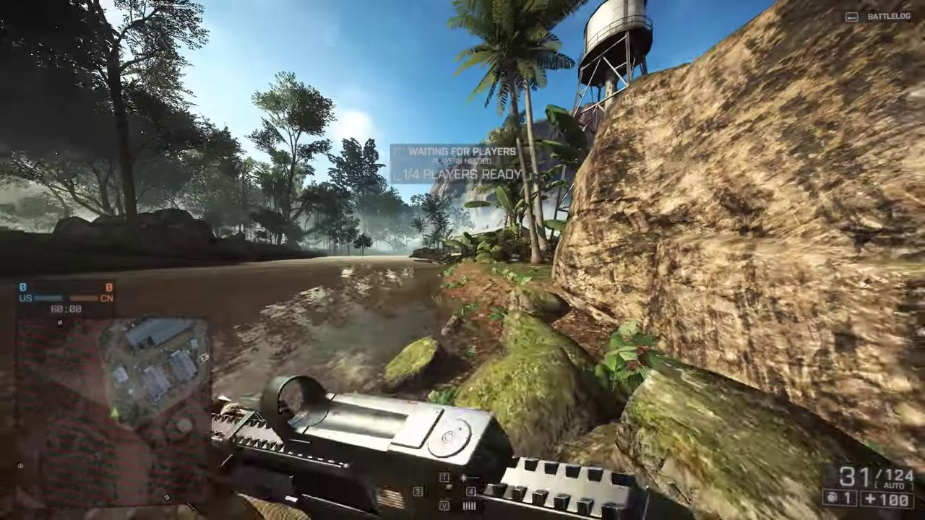
{"action": "mouse_move", "coordinate": [462, 260]}
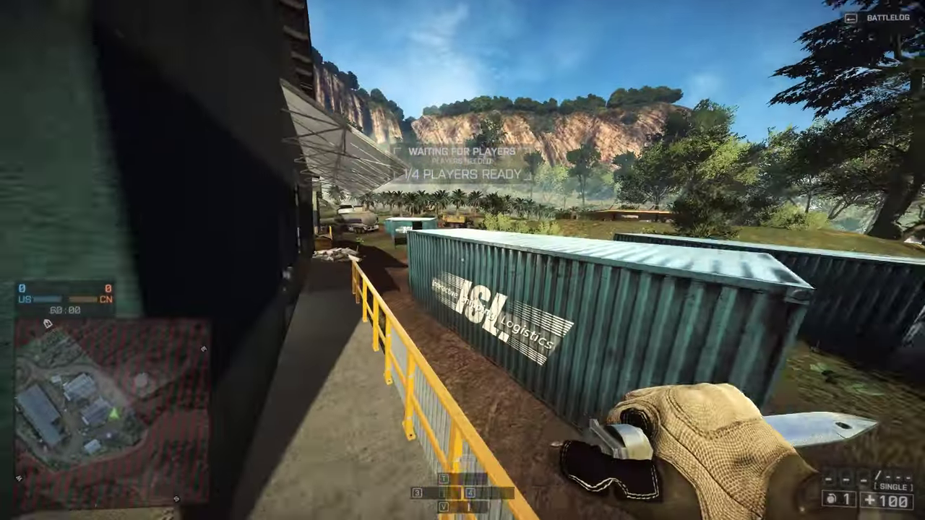
{"action": "mouse_move", "coordinate": [463, 260]}
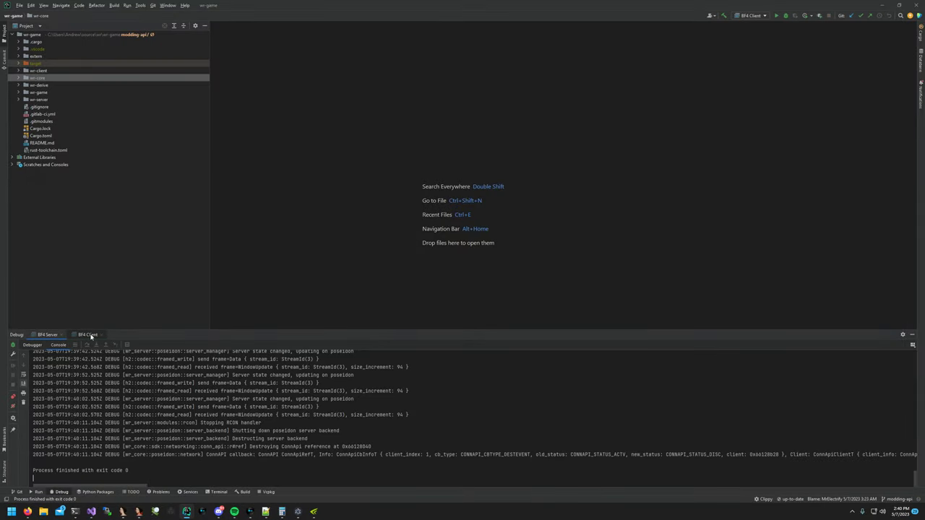
- Switch Run tool window tabs to confirm both processes finished with exit code 0
{"action": "left_click", "coordinate": [87, 335]}
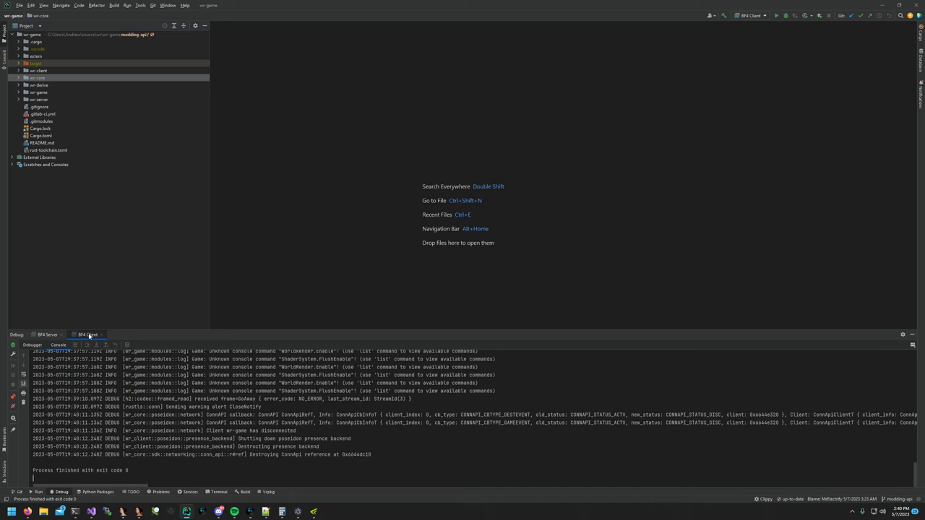